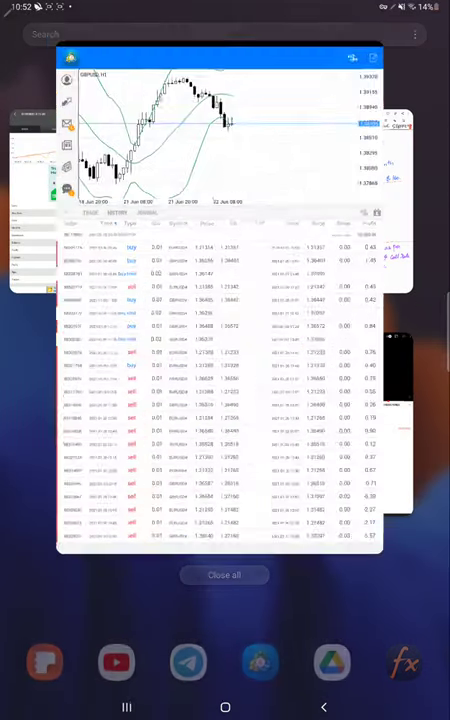
Bring MetaTrader 5 back from Recent Apps and pick a custom history period.
{"action": "left_click", "coordinate": [225, 130]}
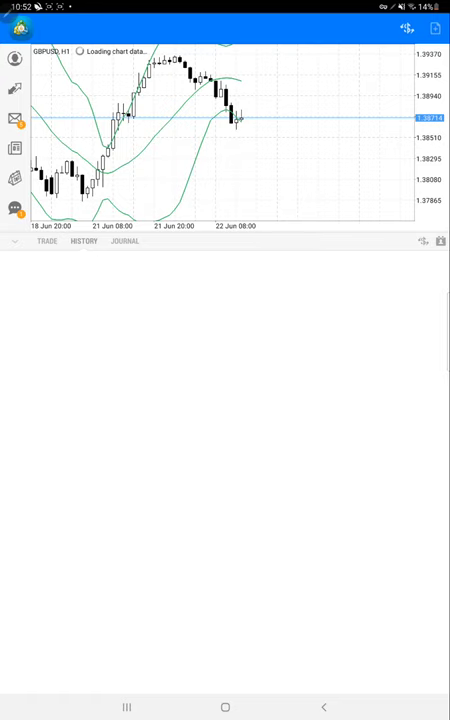
{"action": "left_click", "coordinate": [83, 241]}
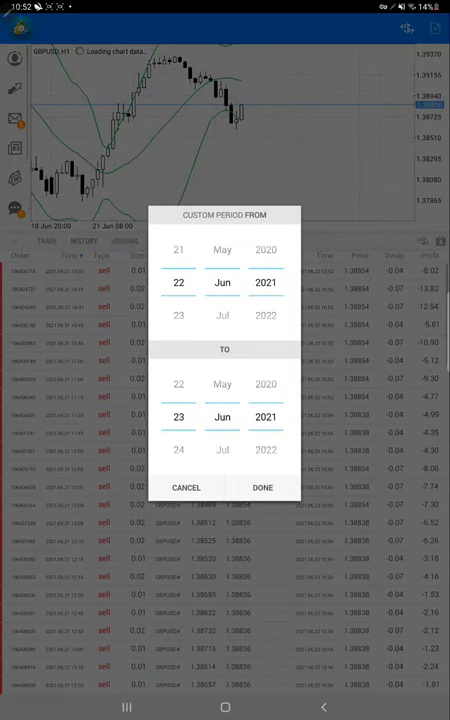
Dismiss the Custom Period picker to show the GBPUSD and EURUSD buy positions.
{"action": "left_click", "coordinate": [262, 487]}
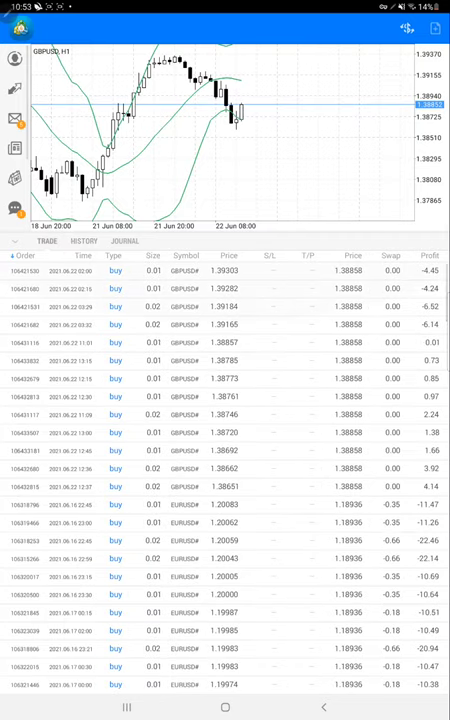
Scroll through the positions and history to the March 2021 sell and sell limit orders.
{"action": "scroll", "scroll_direction": "down", "scroll_amount": 3}
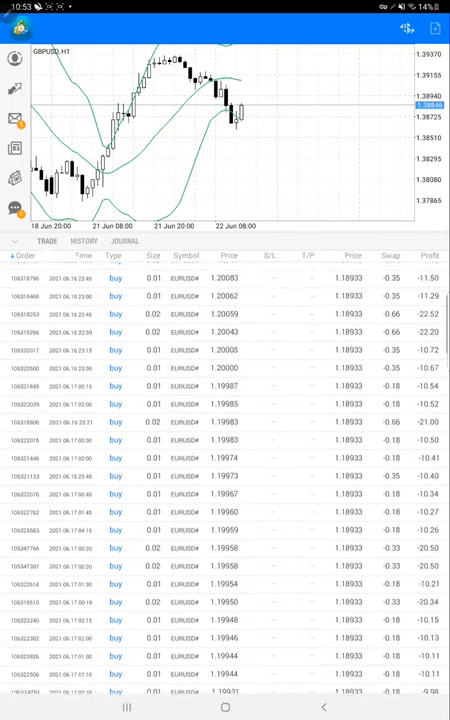
{"action": "scroll", "scroll_direction": "down", "scroll_amount": 3}
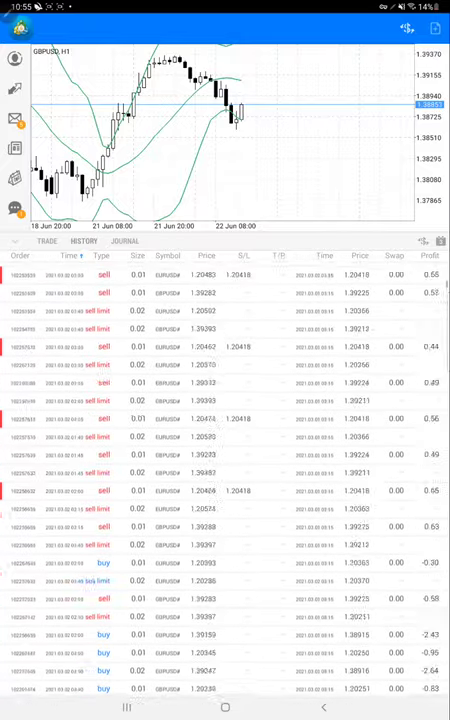
Scroll the history down to the 21–22 June GBPUSD sells and 9 719.00 profit total.
{"action": "scroll", "scroll_direction": "down", "scroll_amount": 3}
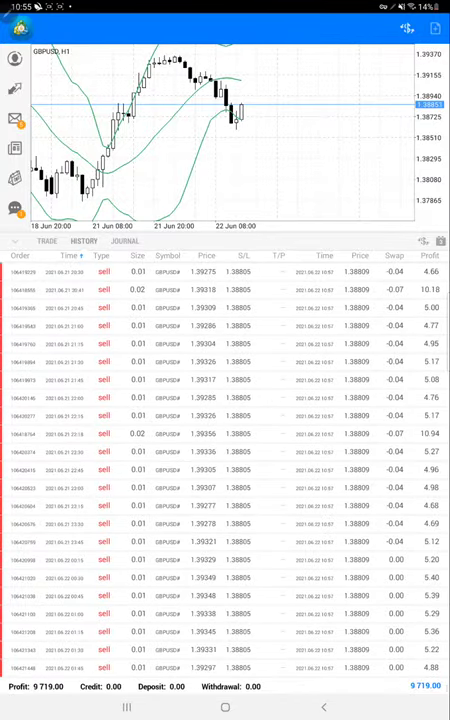
{"action": "scroll", "scroll_direction": "down", "scroll_amount": 3}
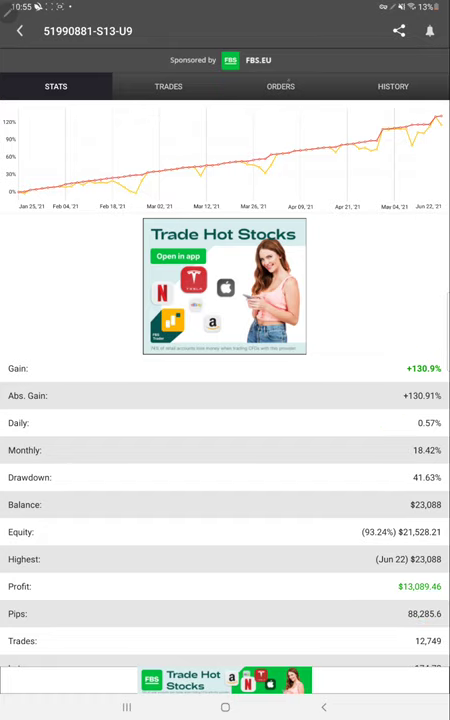
Check the pending orders, then scroll through the closed GBPUSD trade history.
{"action": "left_click", "coordinate": [280, 86]}
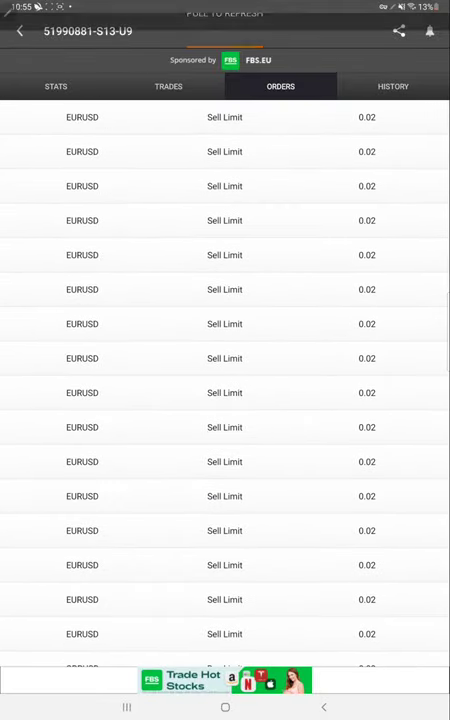
{"action": "left_click", "coordinate": [393, 86]}
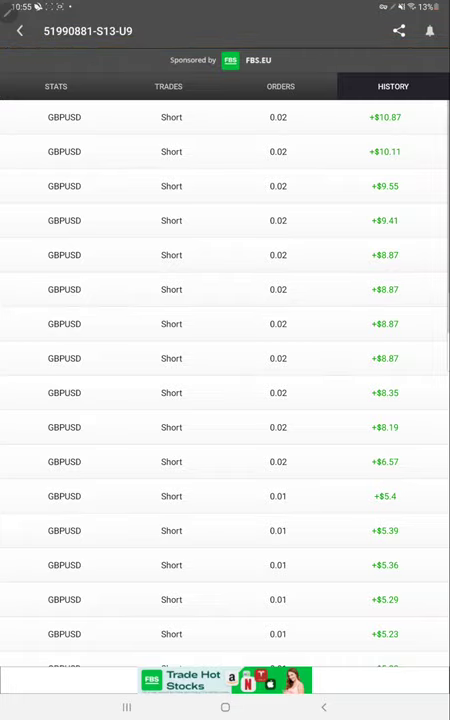
{"action": "scroll", "scroll_direction": "down", "scroll_amount": 3}
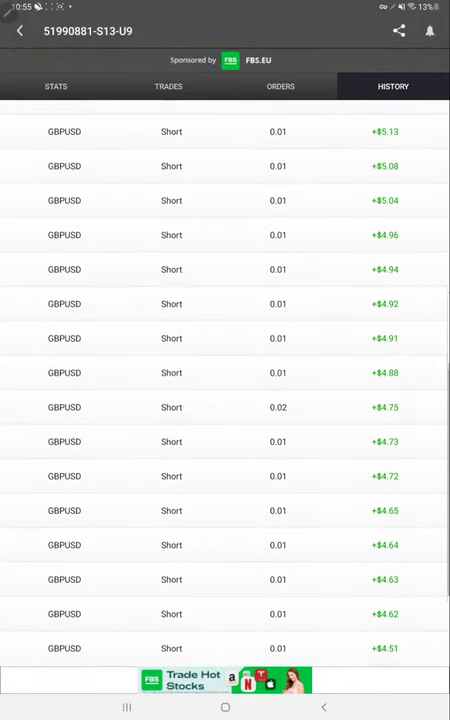
{"action": "scroll", "scroll_direction": "down", "scroll_amount": 3}
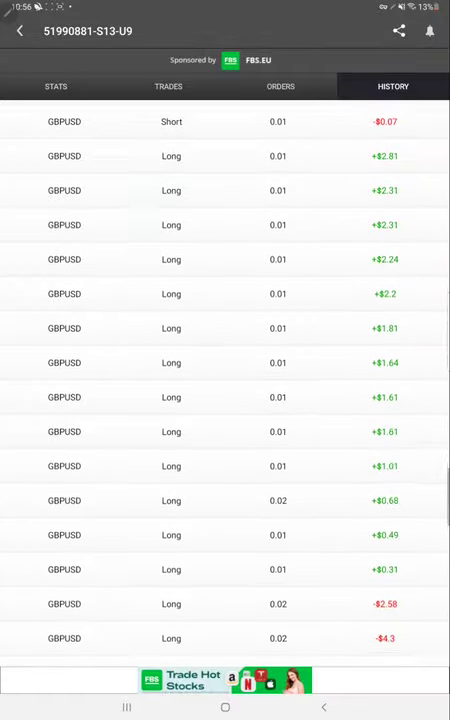
{"action": "scroll", "scroll_direction": "down", "scroll_amount": 3}
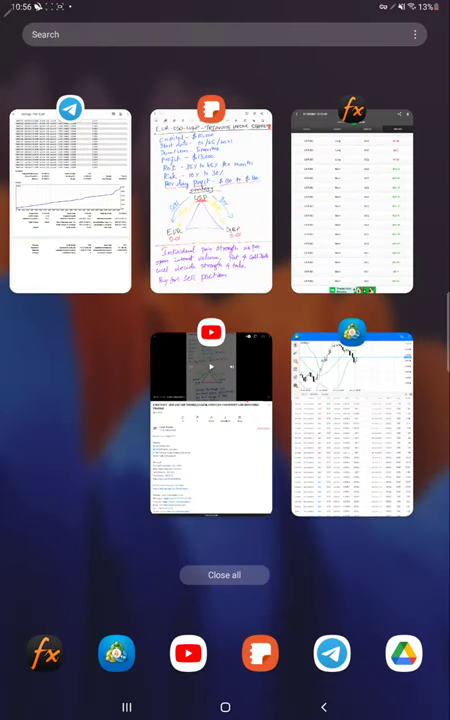
Open the Strategy 1 Part 2.pdf statement and scroll to its Closed Transactions table.
{"action": "left_click", "coordinate": [70, 200]}
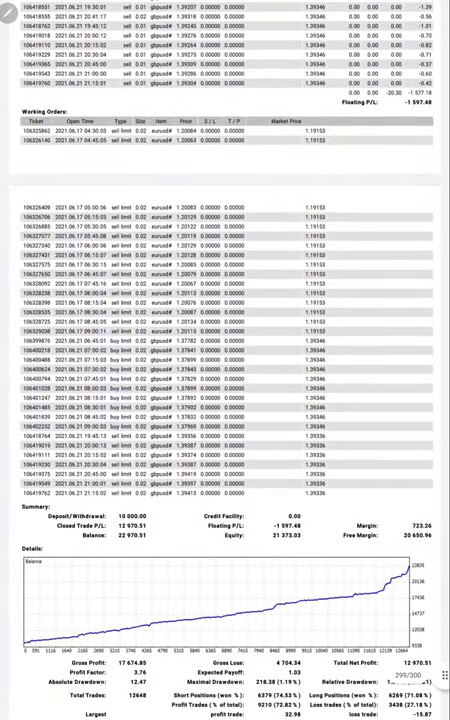
{"action": "scroll", "scroll_direction": "down", "scroll_amount": 3}
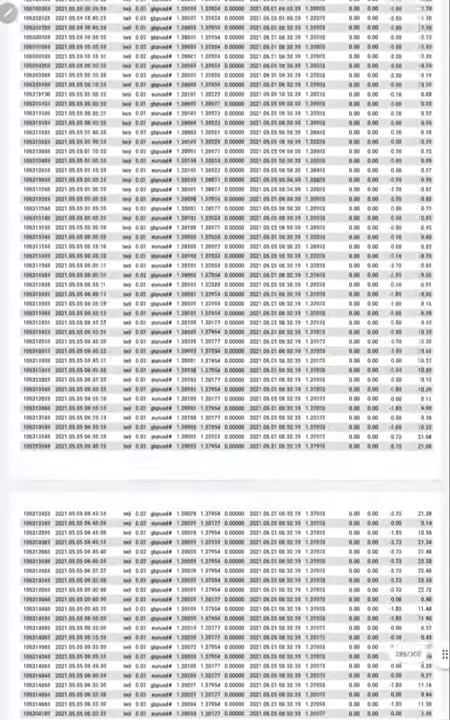
{"action": "scroll", "scroll_direction": "down", "scroll_amount": 3}
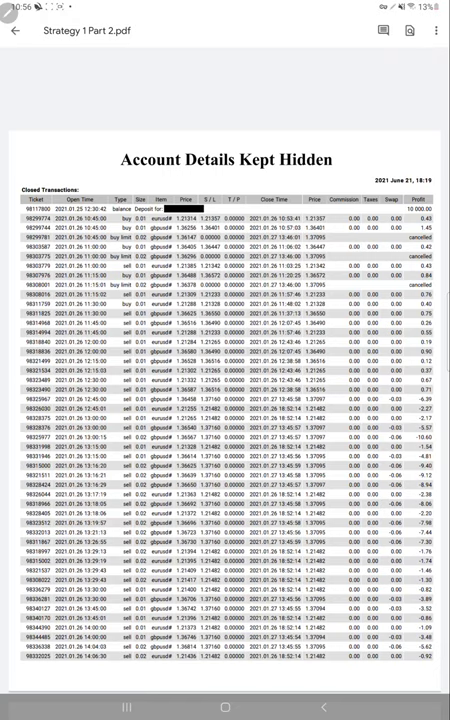
{"action": "left_click_drag", "start_coordinate": [30, 190], "coordinate": [35, 440]}
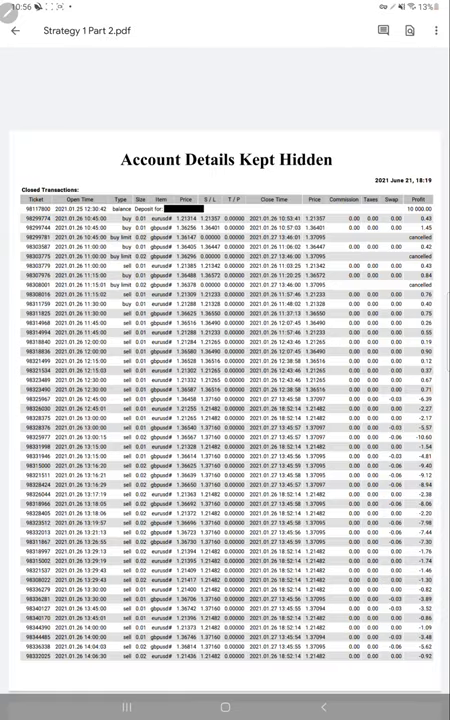
{"action": "scroll", "scroll_direction": "down", "scroll_amount": 3}
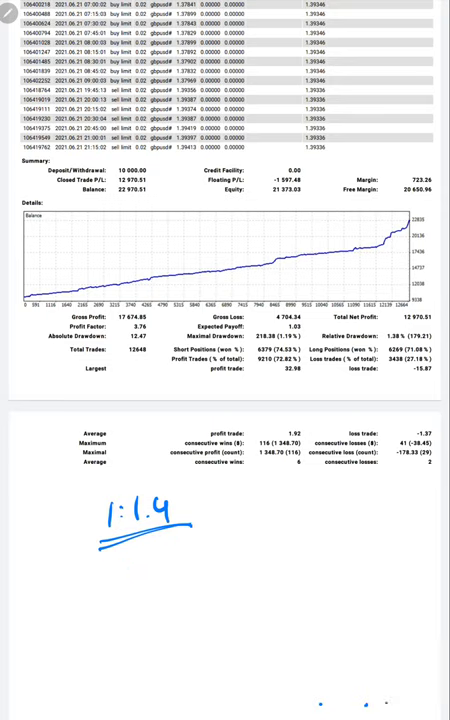
Handwrite 1:1.4, break-even and '2.8' notes on the summary, then erase them.
{"action": "type", "text": "Brea"}
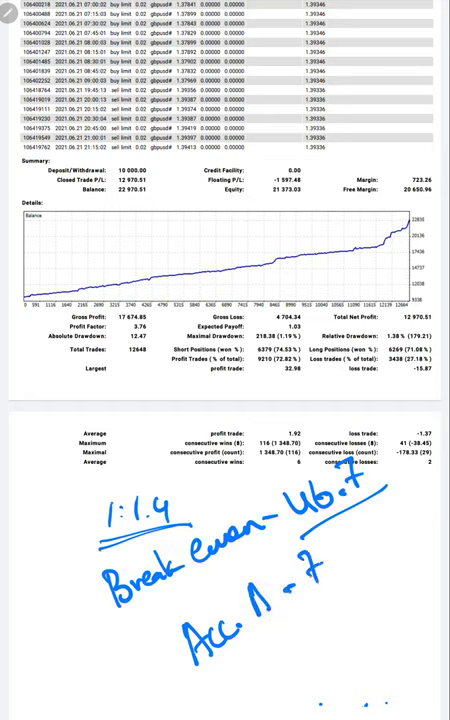
{"action": "type", "text": "2.8"}
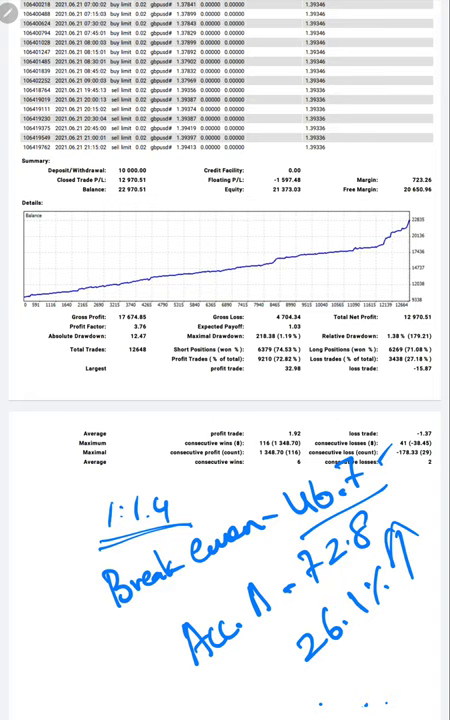
{"action": "left_click_drag", "start_coordinate": [195, 680], "coordinate": [265, 630]}
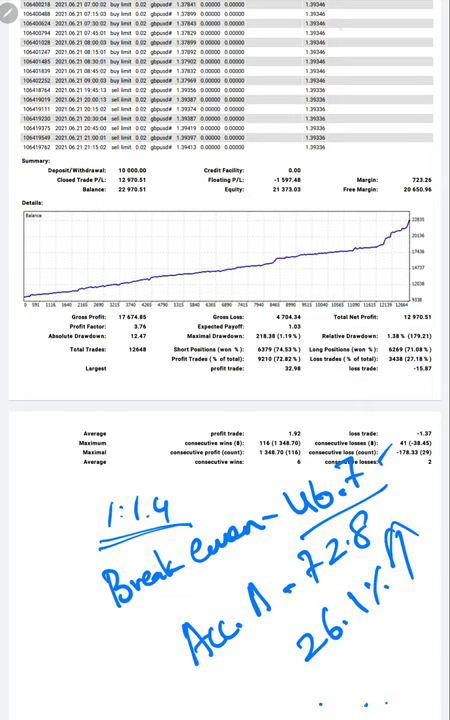
{"action": "left_click_drag", "start_coordinate": [33, 288], "coordinate": [228, 230]}
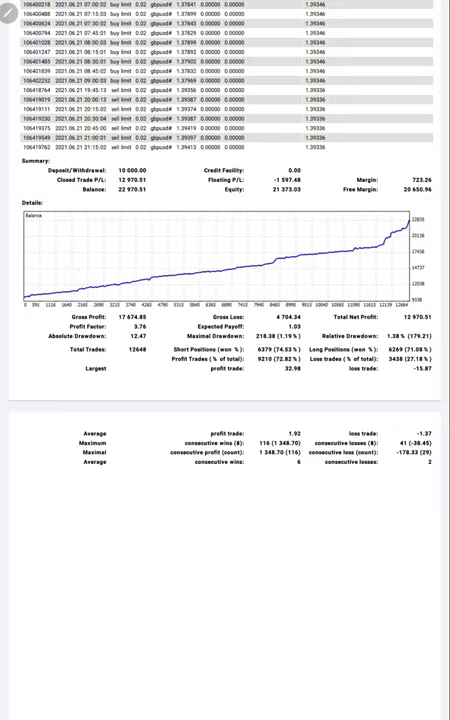
{"action": "scroll", "scroll_direction": "down", "scroll_amount": 3}
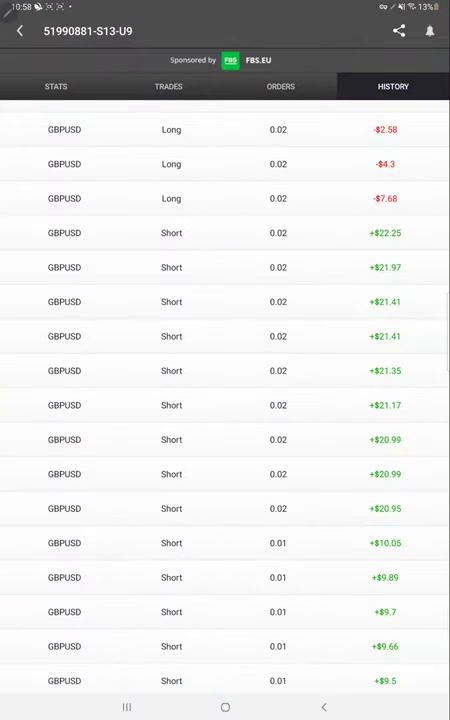
Go back to the portfolio list showing Scalping and Martingal Hedge returns.
{"action": "left_click", "coordinate": [18, 30]}
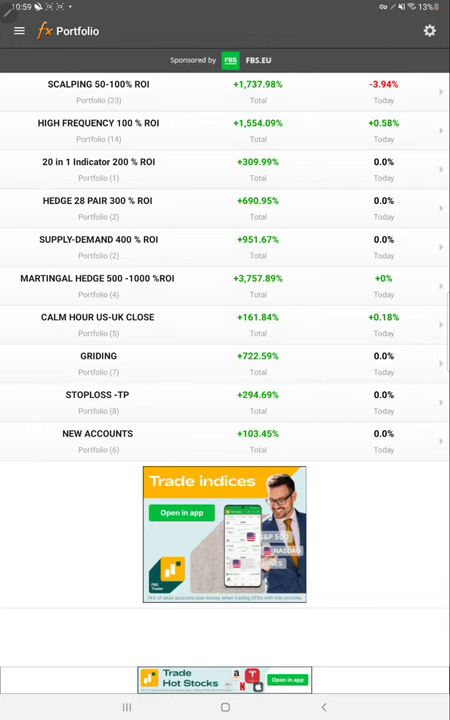
Switch to the 'Strategy1 - EUR USD GBP Triangle Hedge Strategy' YouTube video.
{"action": "left_click", "coordinate": [98, 130]}
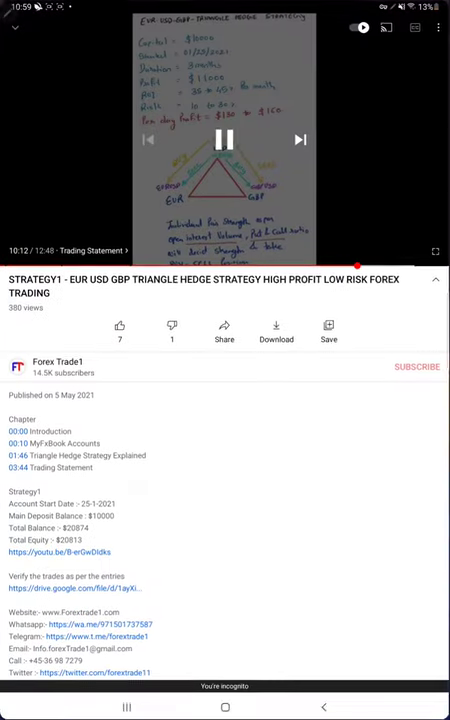
Pause the STRATEGY1 video at 10:12, scroll its description, and show the recent-apps overview.
{"action": "left_click", "coordinate": [224, 139]}
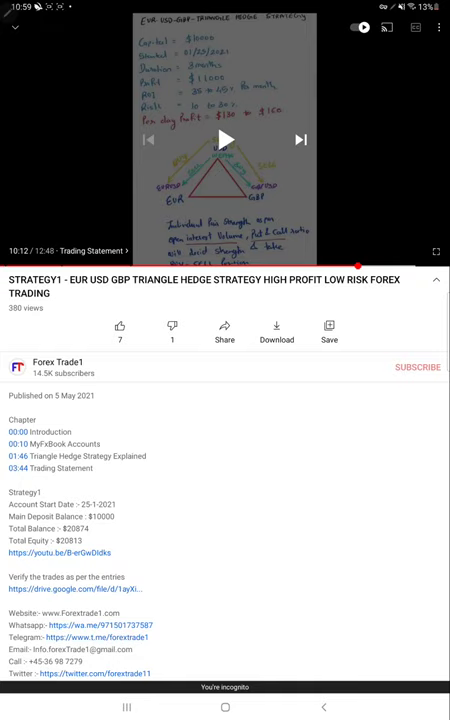
{"action": "scroll", "scroll_direction": "down", "scroll_amount": 3}
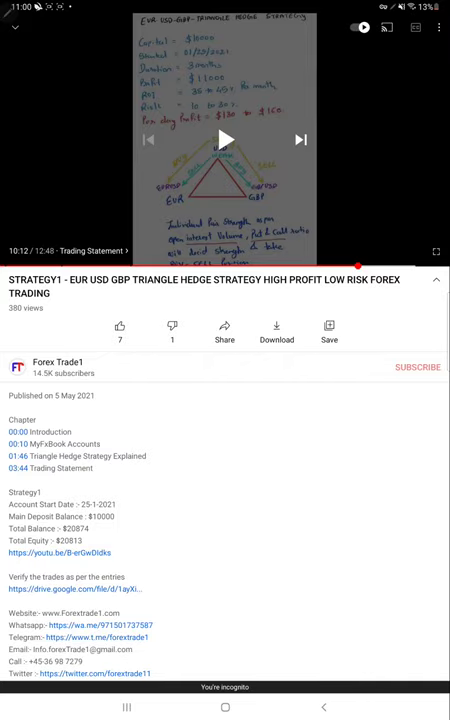
{"action": "key", "text": "recent_apps"}
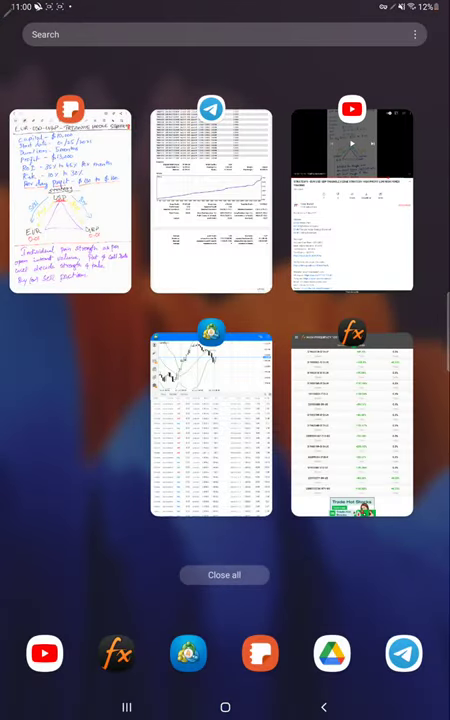